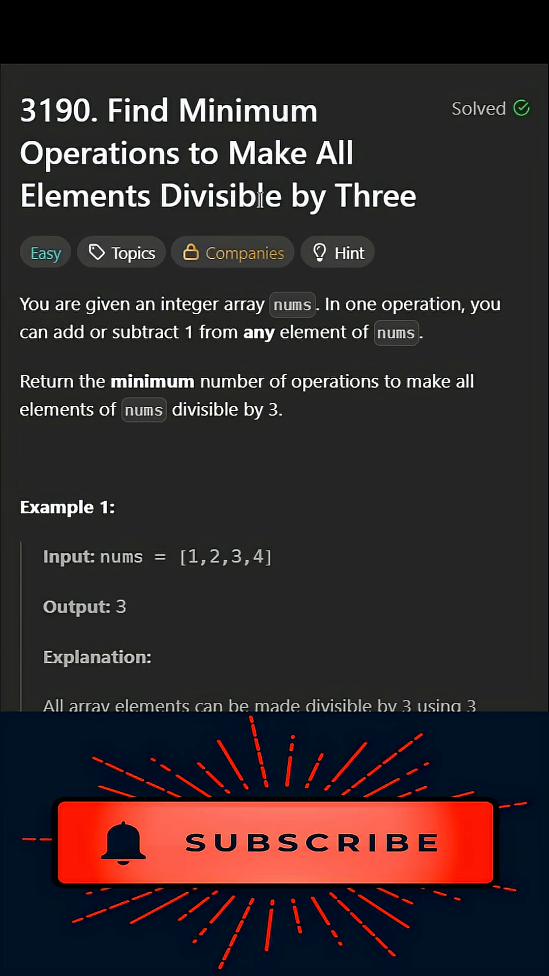
mouse_move(52, 284)
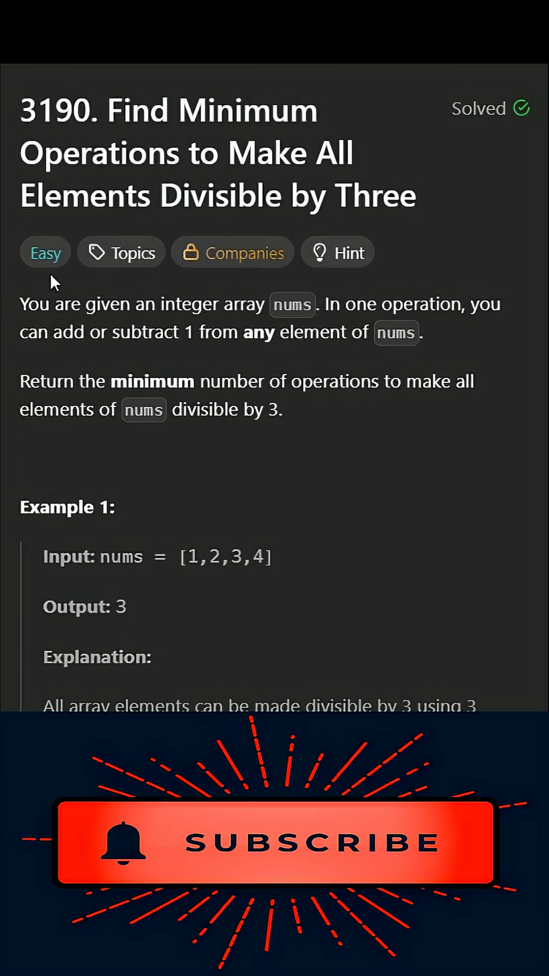
double_click(291, 304)
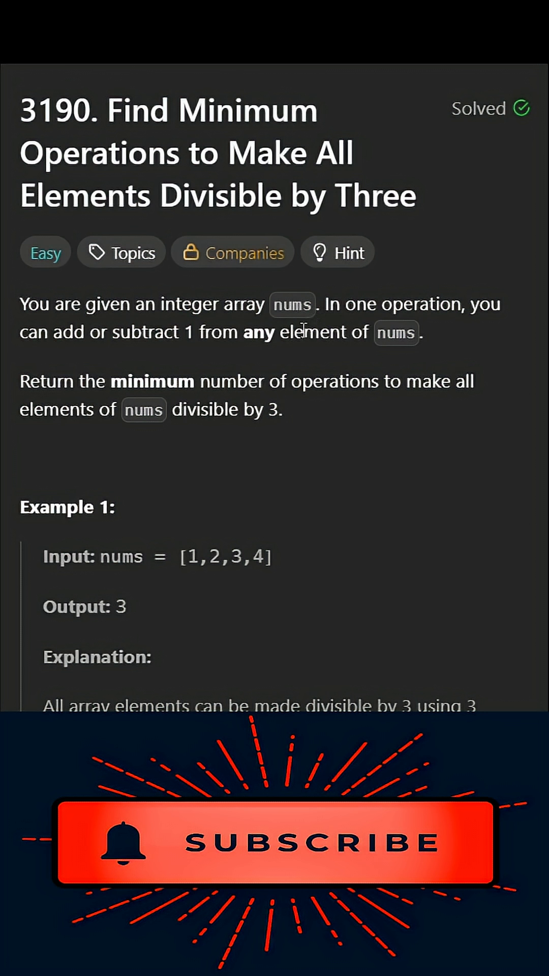
double_click(292, 304)
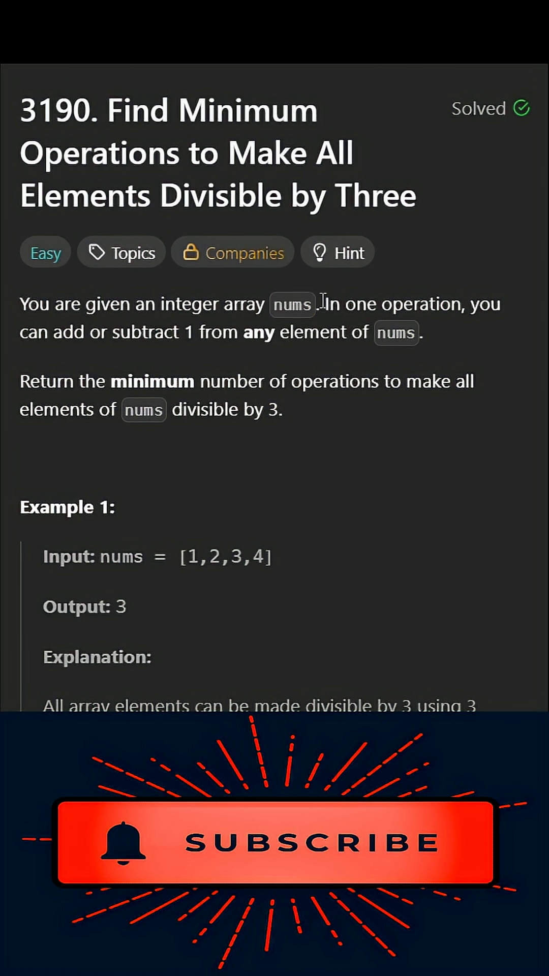
mouse_move(431, 348)
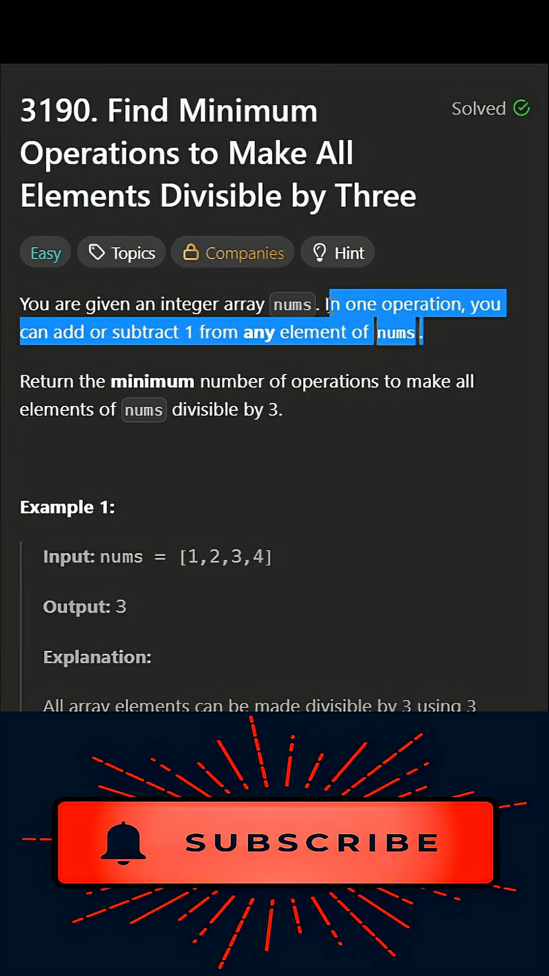
mouse_move(298, 569)
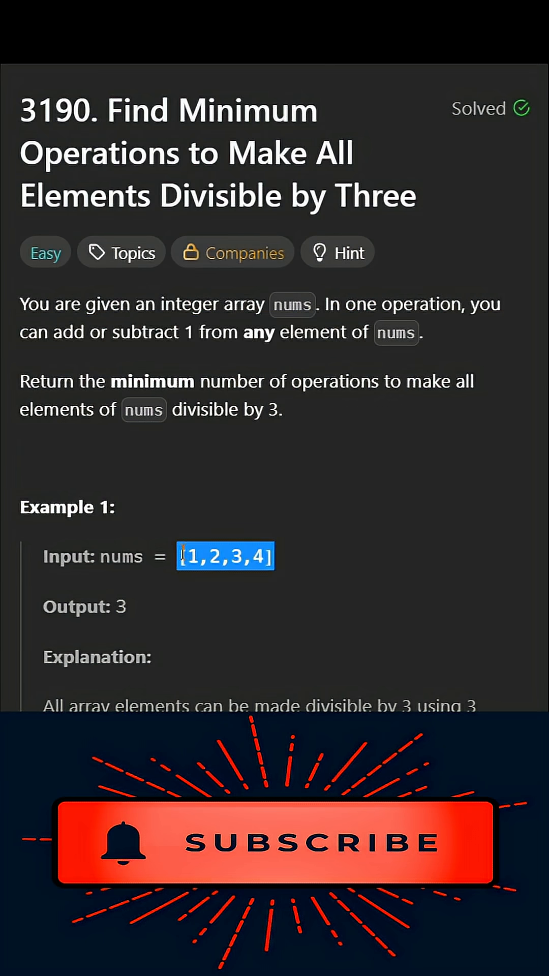
click(290, 563)
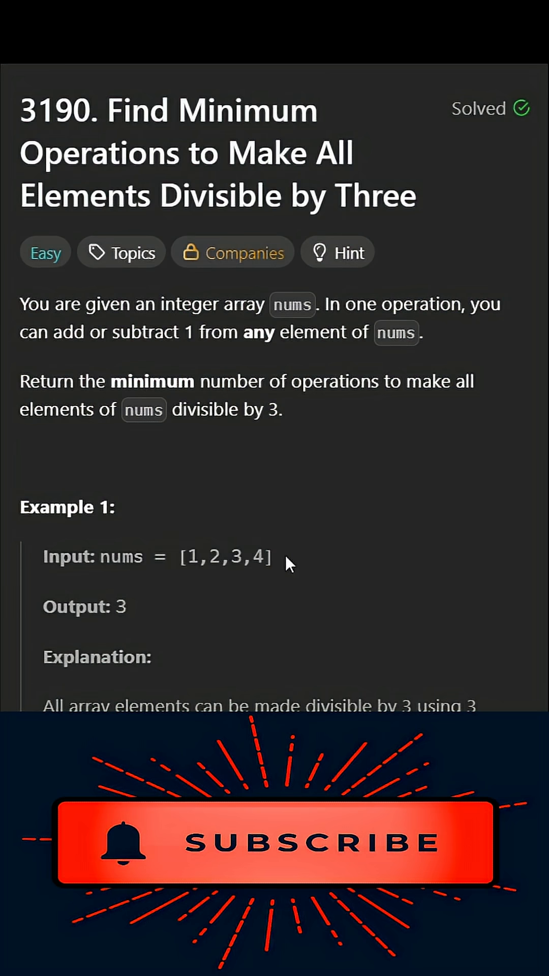
mouse_move(154, 616)
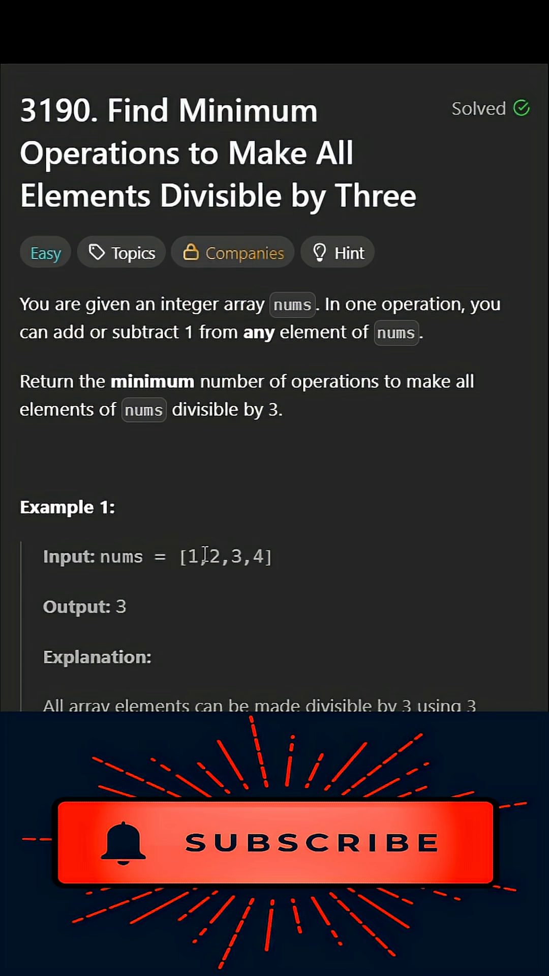
mouse_move(283, 567)
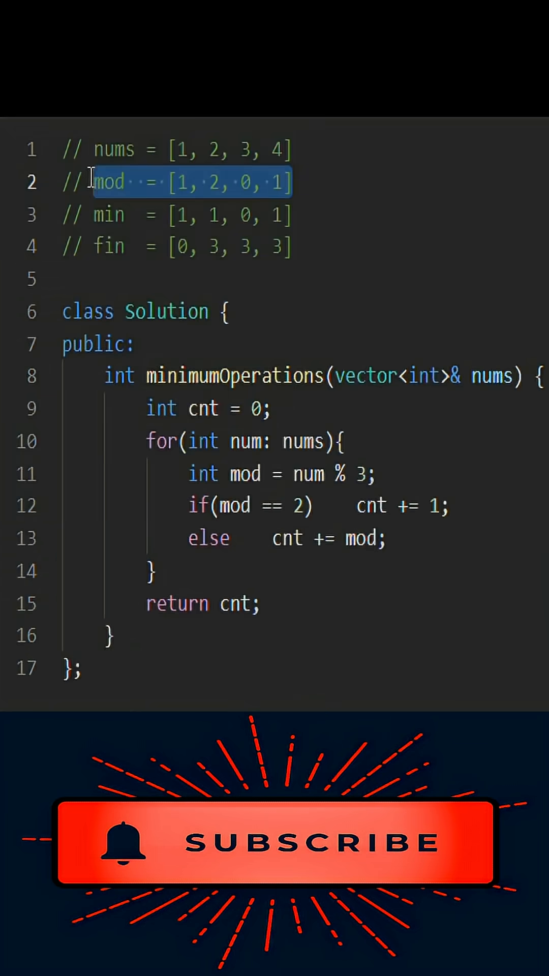
mouse_move(207, 214)
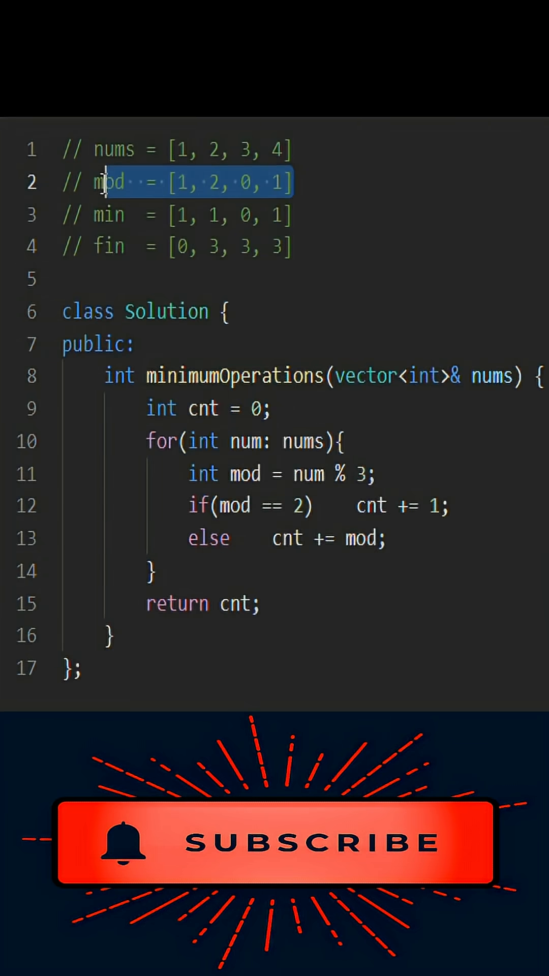
click(295, 182)
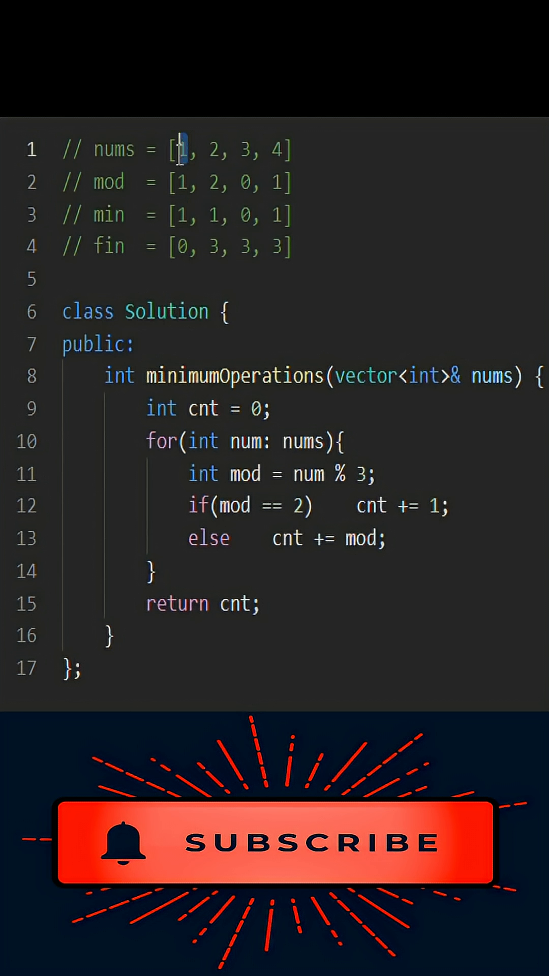
mouse_move(225, 199)
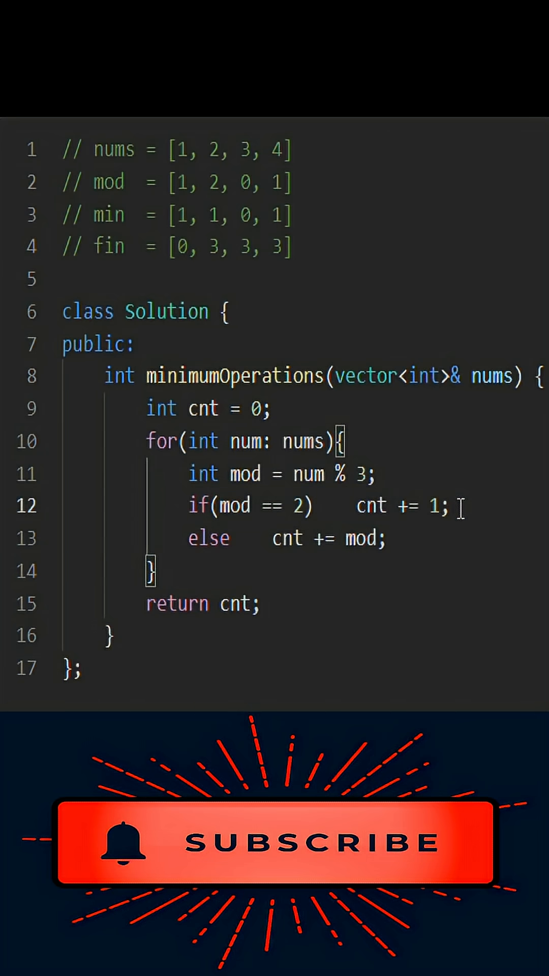
mouse_move(238, 505)
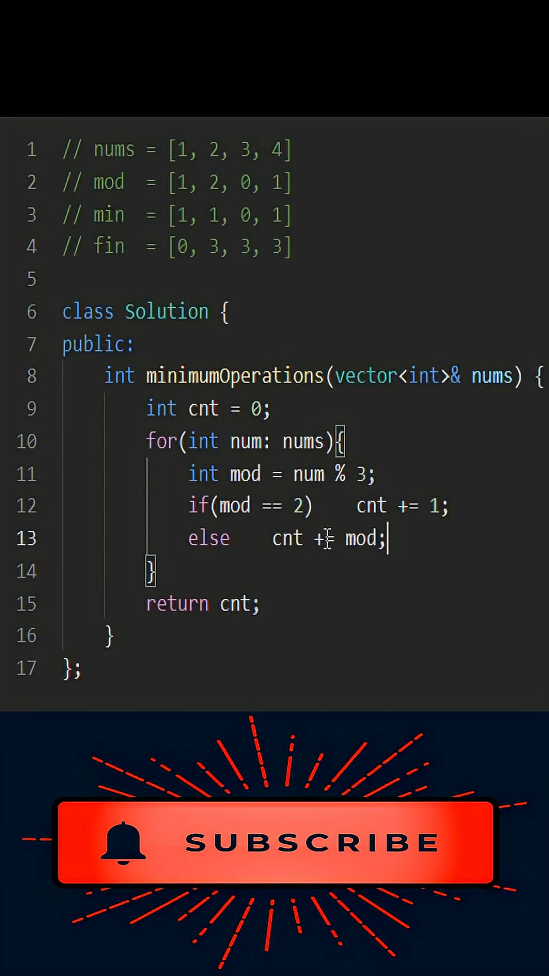
double_click(363, 538)
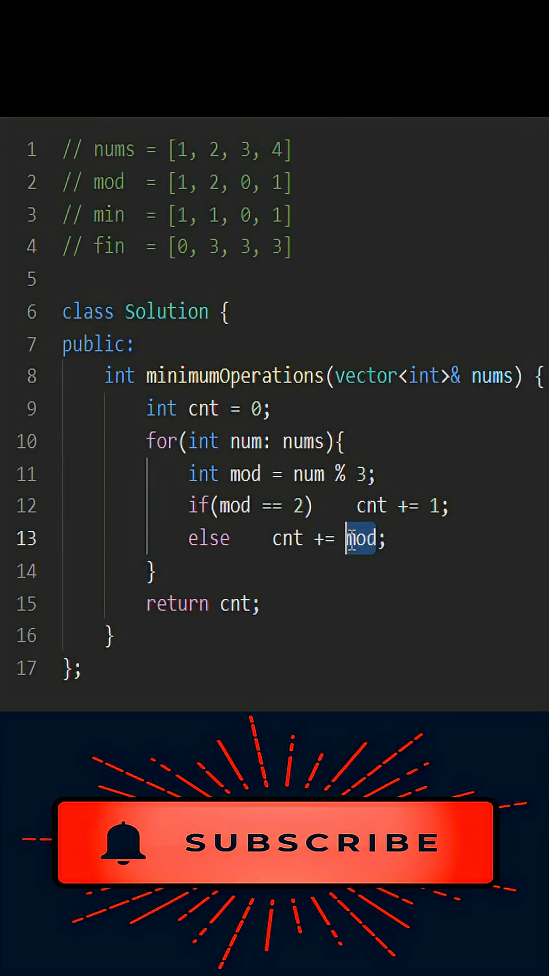